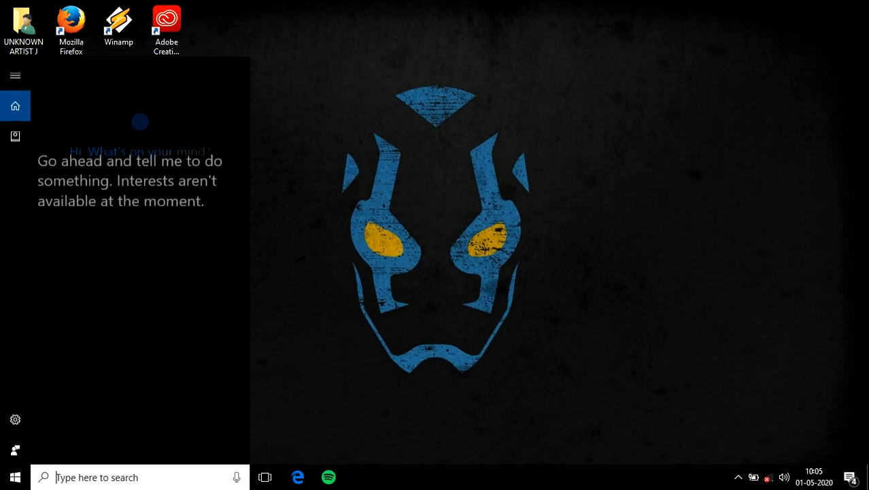
# Search for 'notepad' in Windows Search and launch Notepad.
pyautogui.write('notepad')
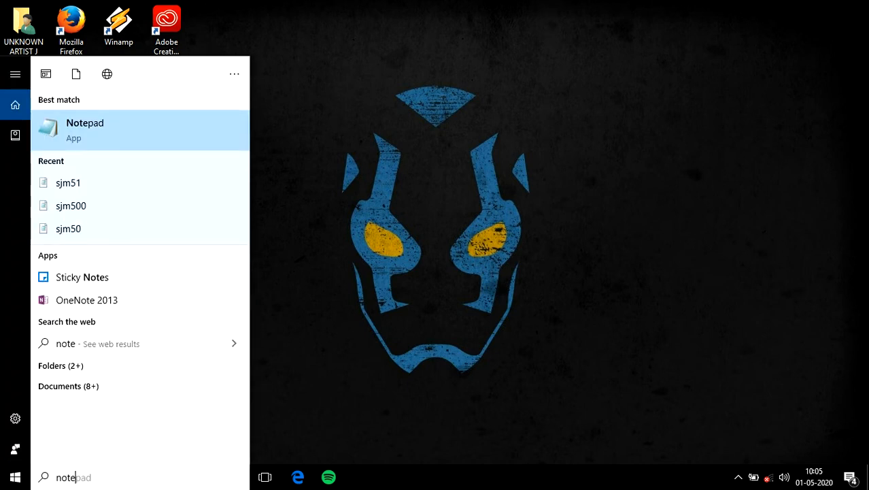
pyautogui.click(84, 131)
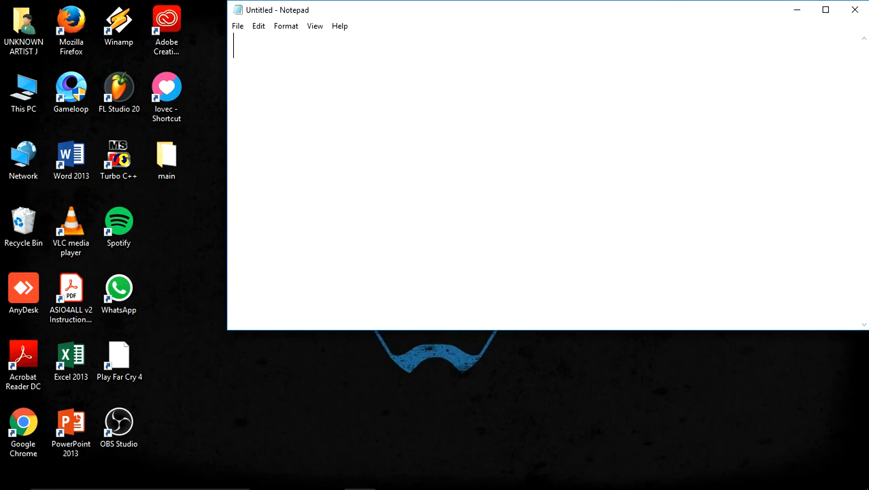
# Maximize Notepad and write the comment <!--write a program to display frame and use rows attribute-->.
pyautogui.click(824, 9)
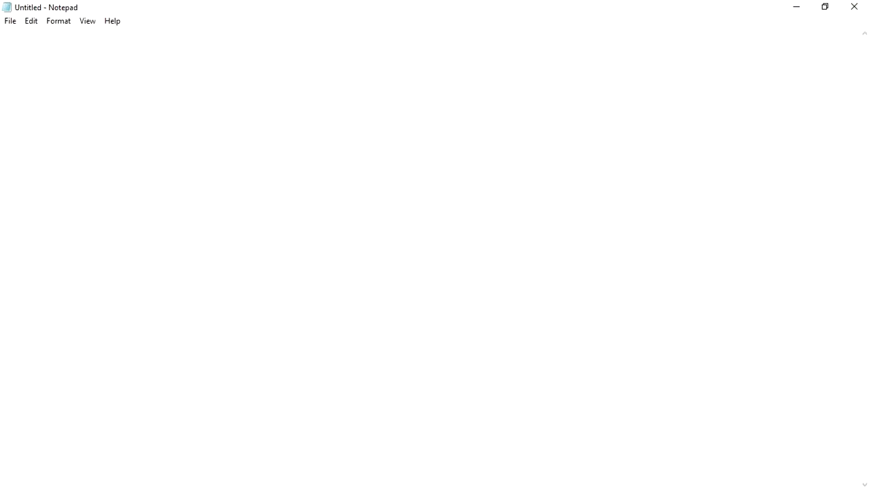
pyautogui.write('<!--')
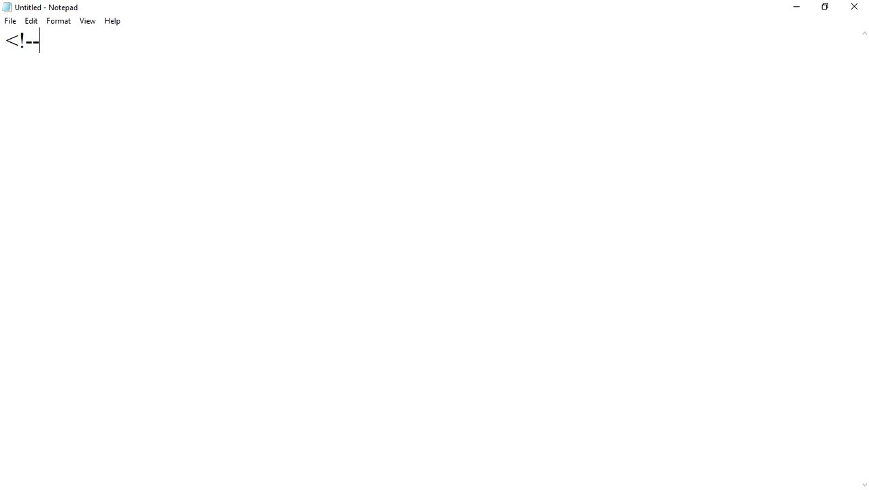
pyautogui.write('wri')
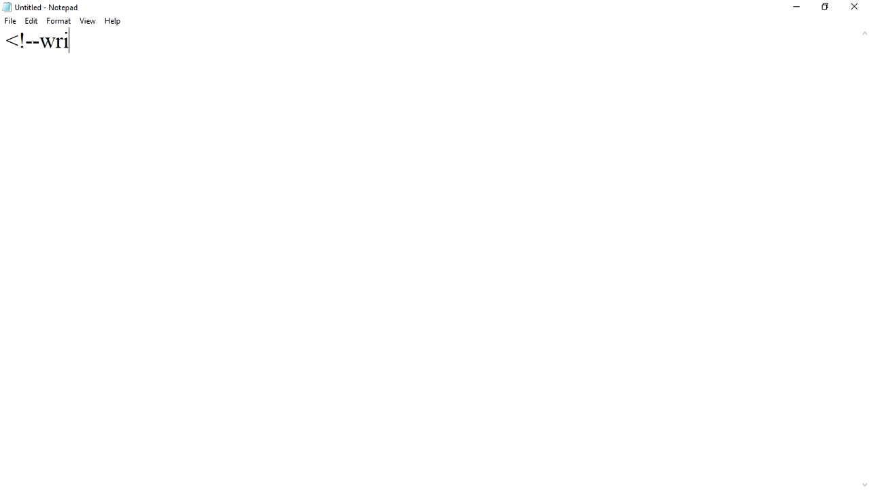
pyautogui.write('te aa')
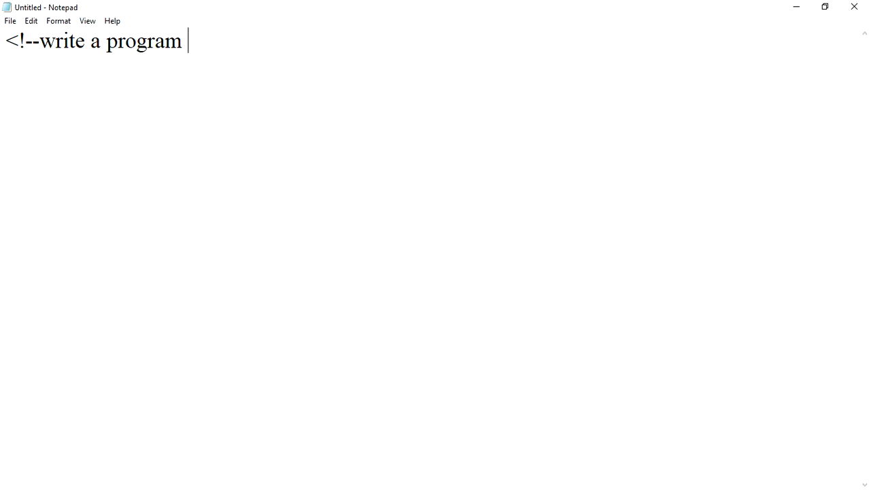
pyautogui.write('t')
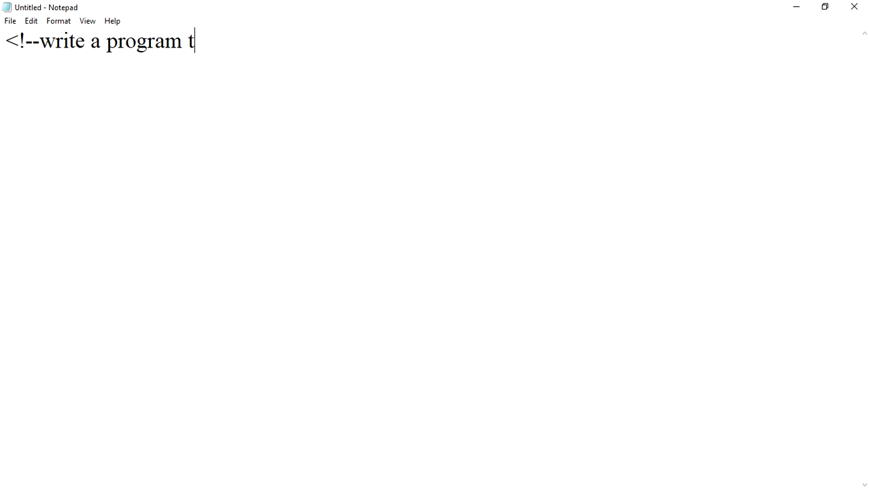
pyautogui.write('o displ')
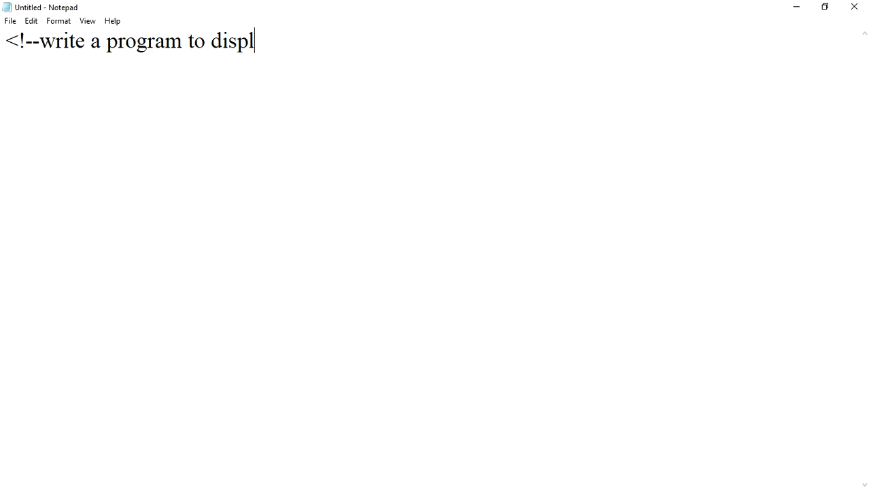
pyautogui.write('ay f')
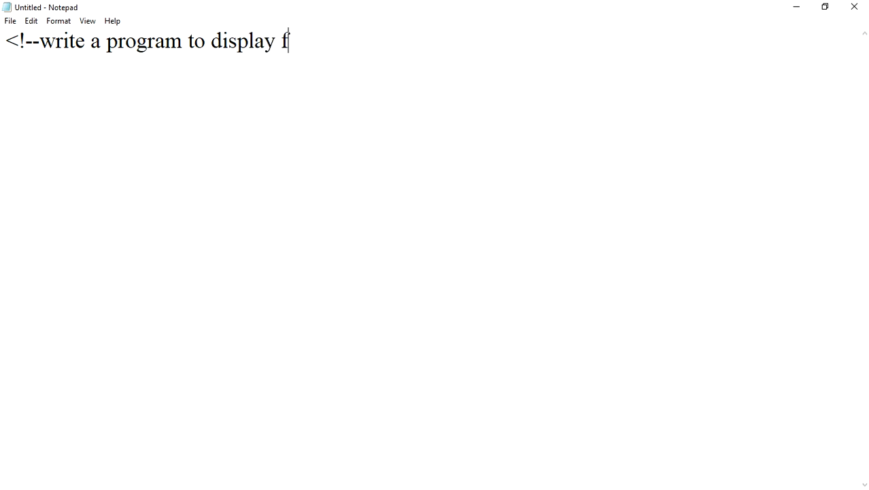
pyautogui.write('rame an')
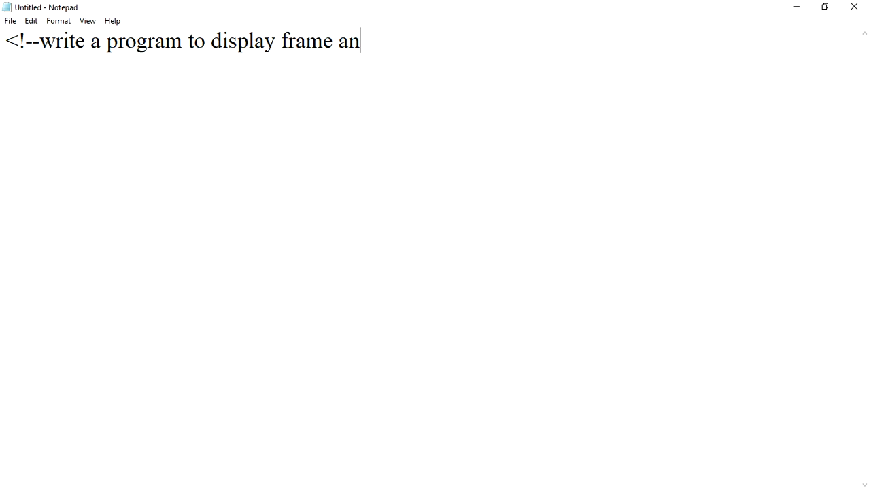
pyautogui.write('d use')
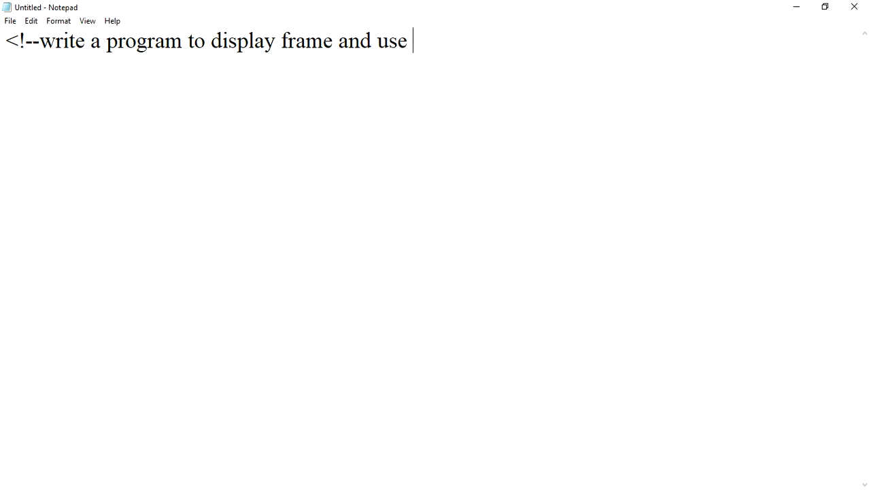
pyautogui.write('roe')
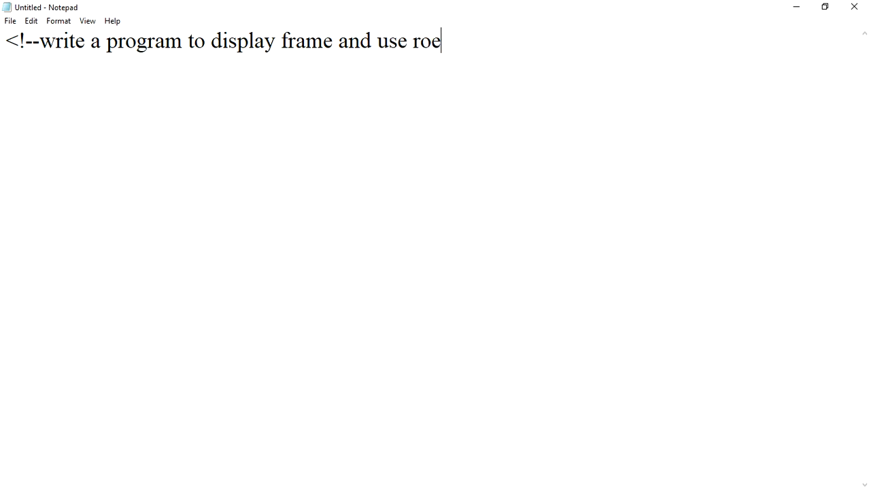
pyautogui.write('ws attr')
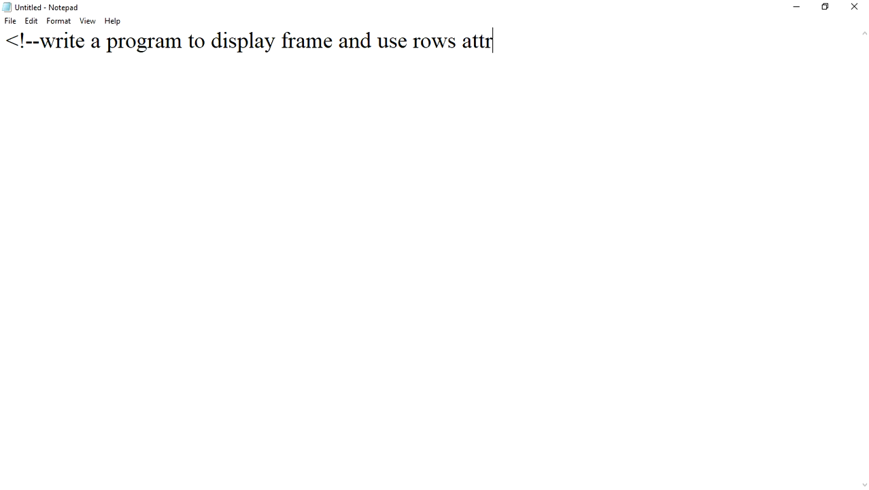
pyautogui.write('ibute-->')
pyautogui.write('<html>')
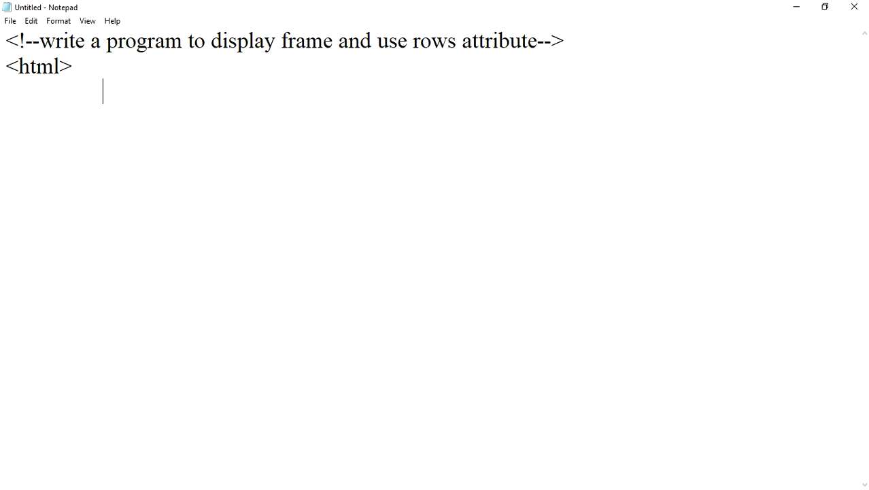
# Write <frameset rows="25%,75%"> and start a nested <frame> tag.
pyautogui.write('<frame')
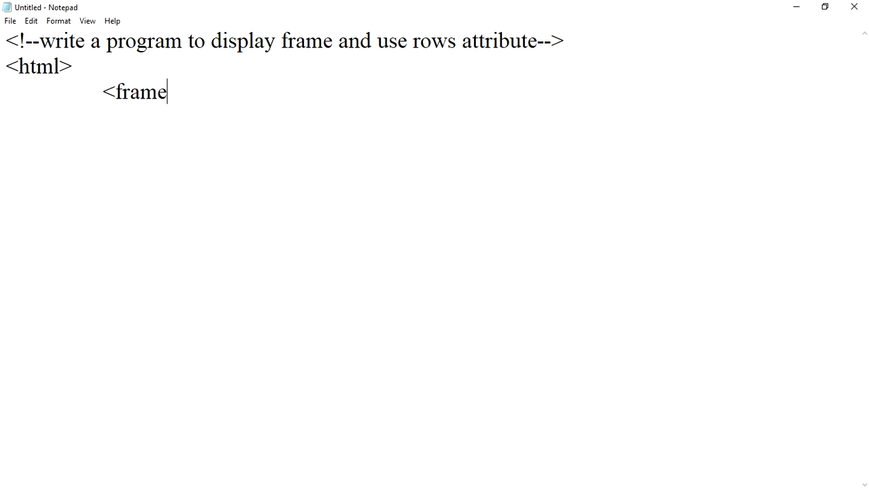
pyautogui.write('set')
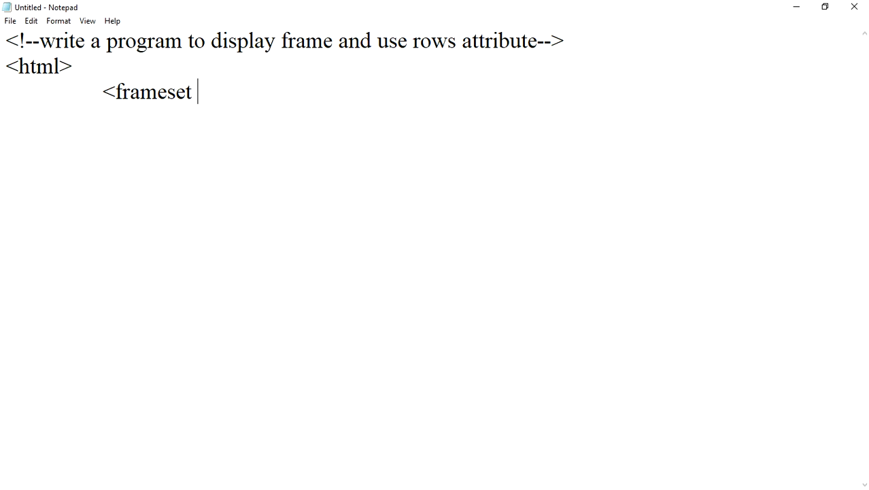
pyautogui.write('rows')
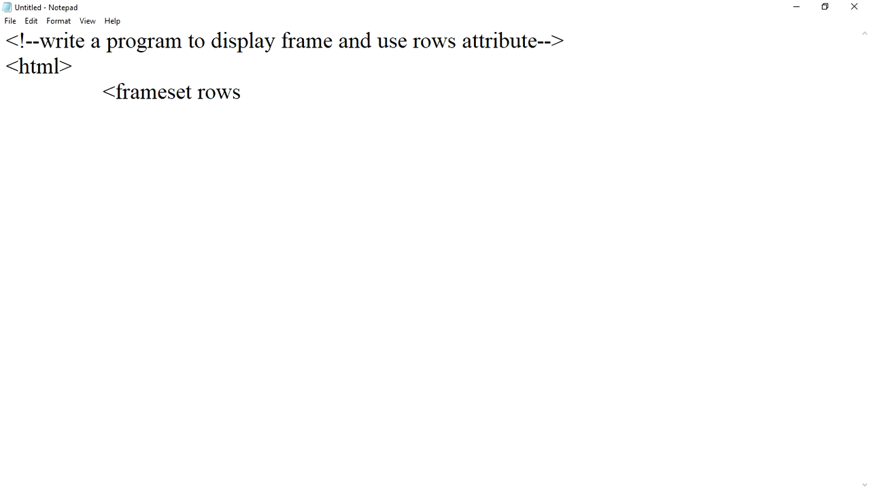
pyautogui.write('=25')
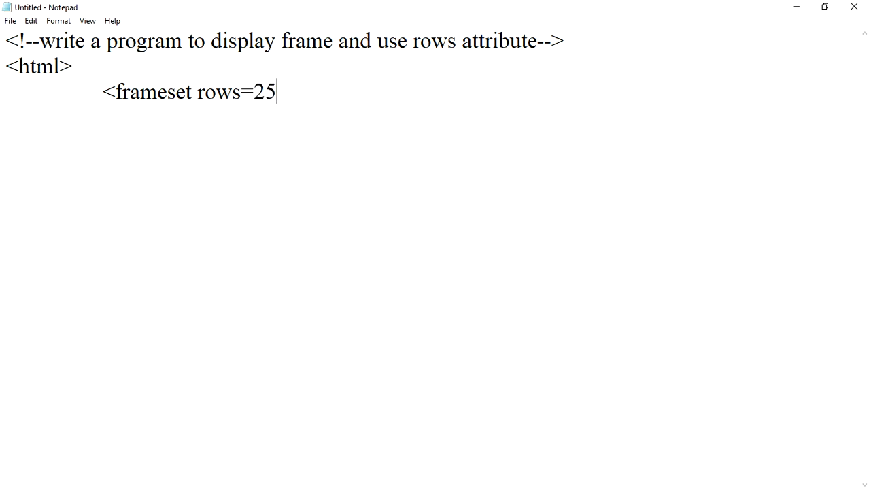
pyautogui.press('backspace')
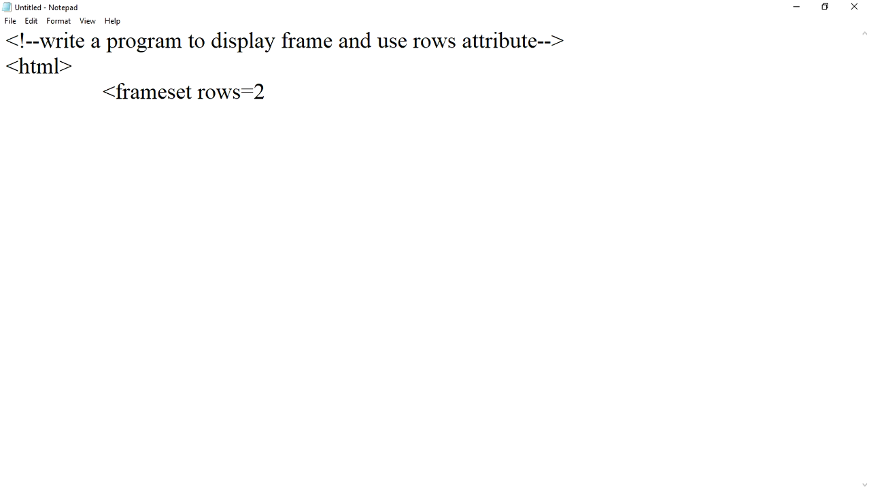
pyautogui.write('"25')
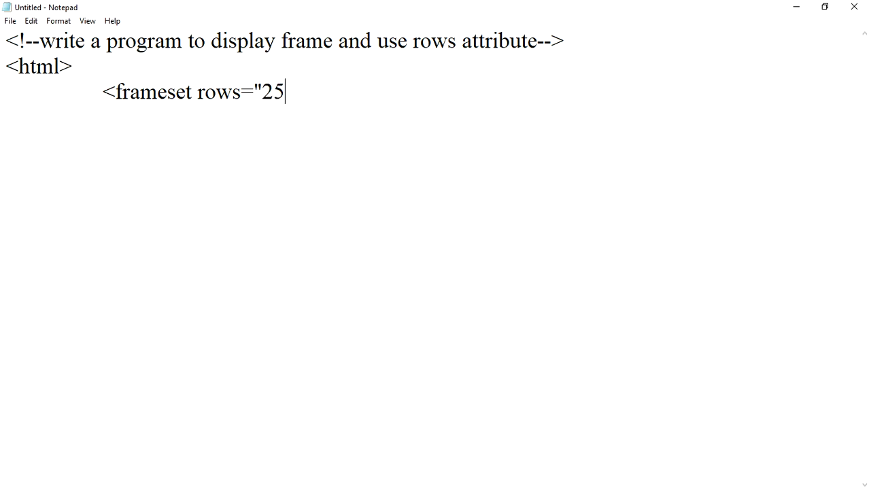
pyautogui.write('%')
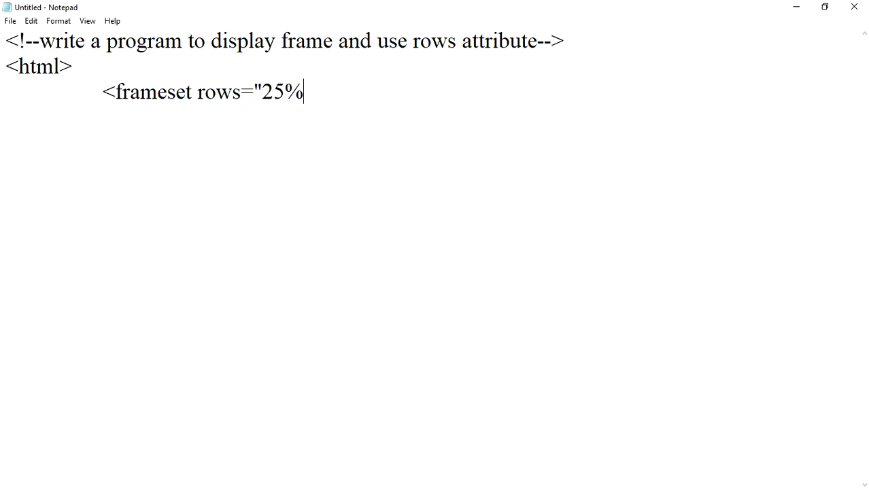
pyautogui.write(',756')
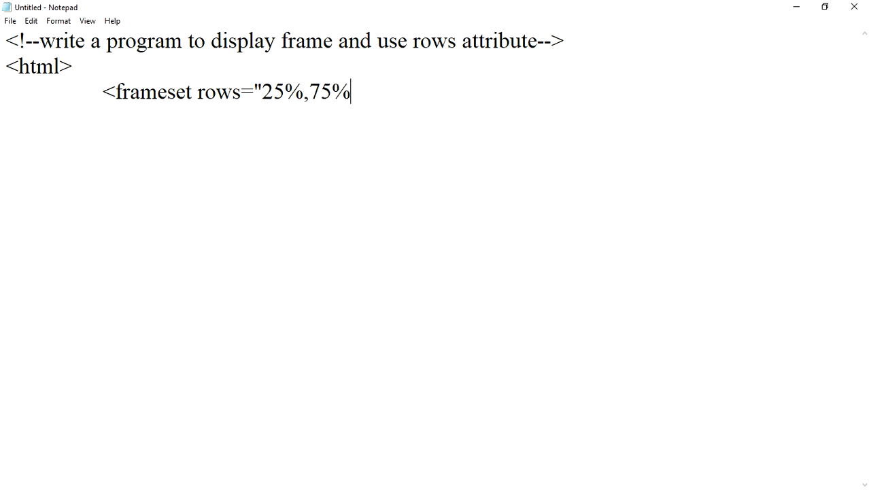
pyautogui.write('">')
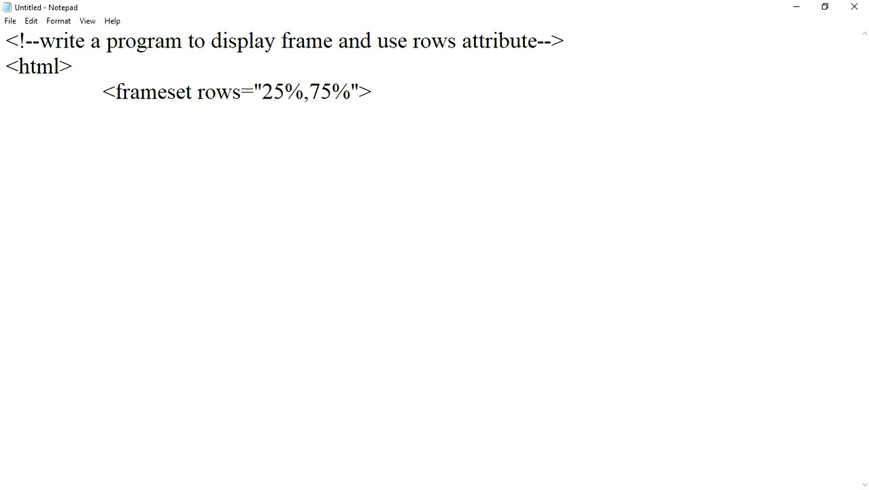
pyautogui.write('<frame>')
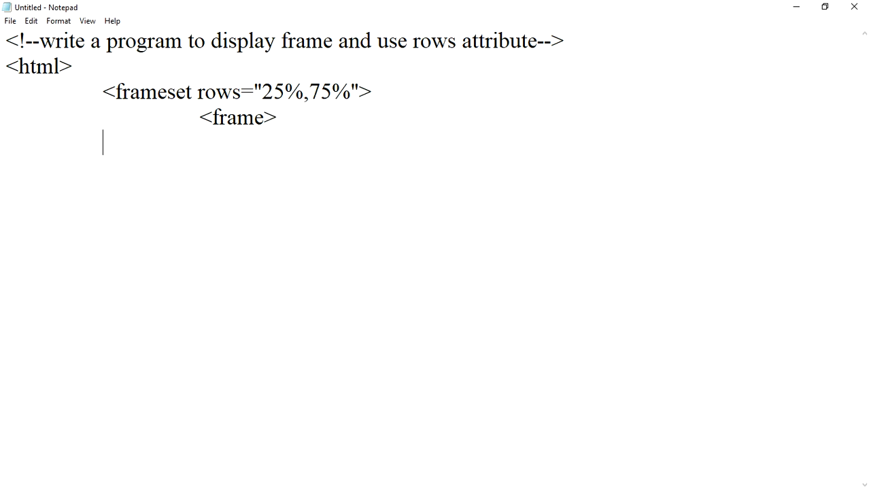
# Close the page with </frame>, </framset> and </html> tags.
pyautogui.write('</fr')
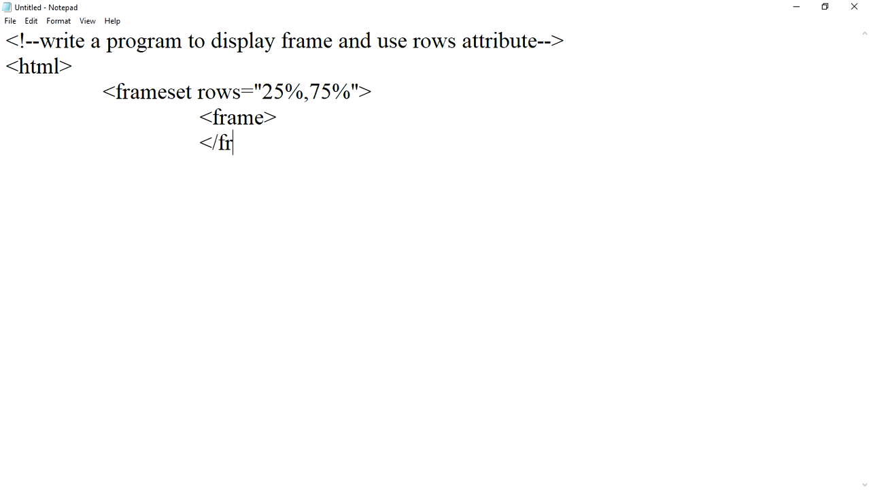
pyautogui.write('ame>')
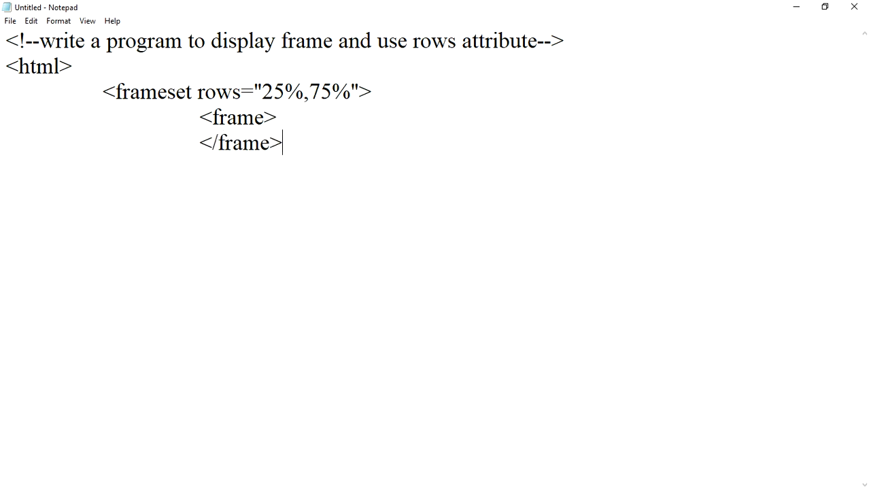
pyautogui.write('<')
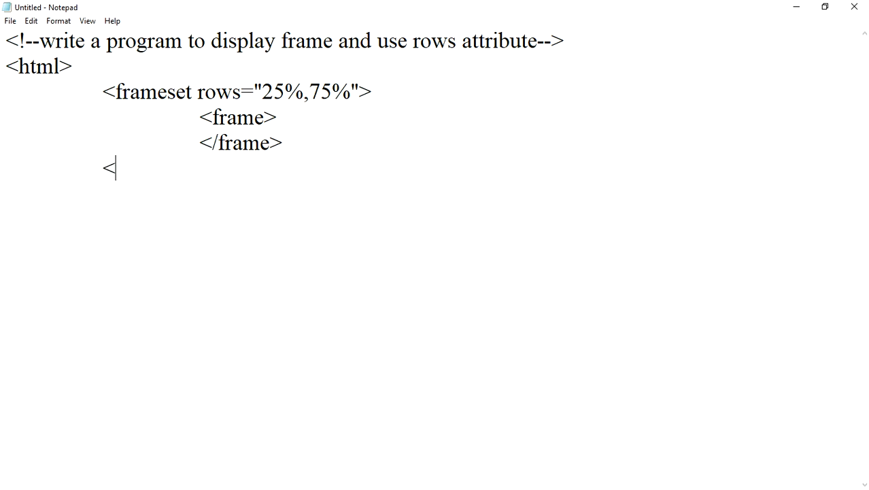
pyautogui.write('/fra')
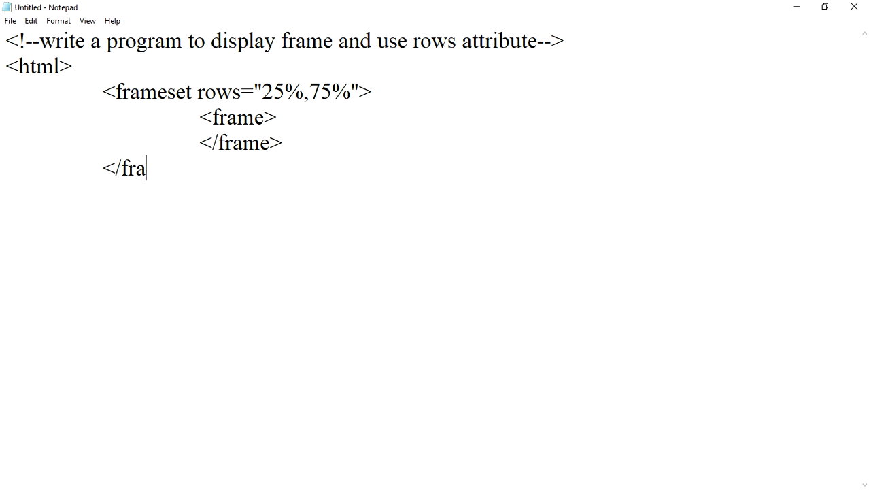
pyautogui.write('mset')
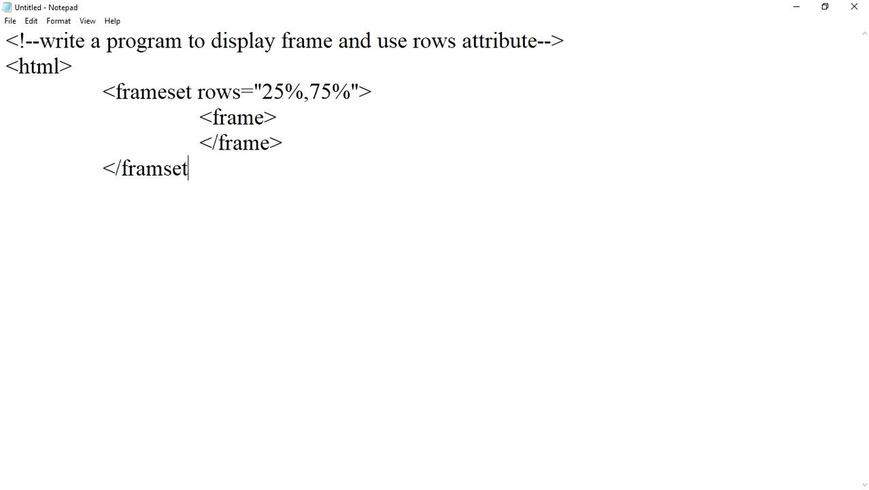
pyautogui.write('>')
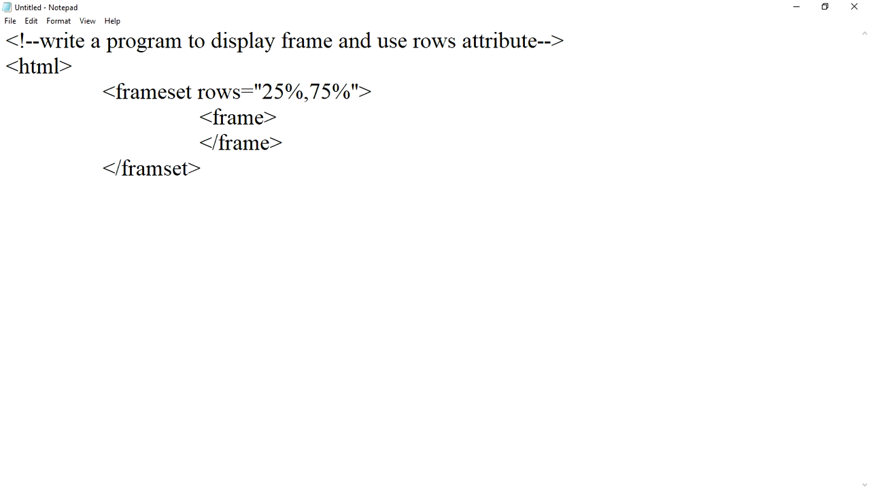
pyautogui.write('</html>')
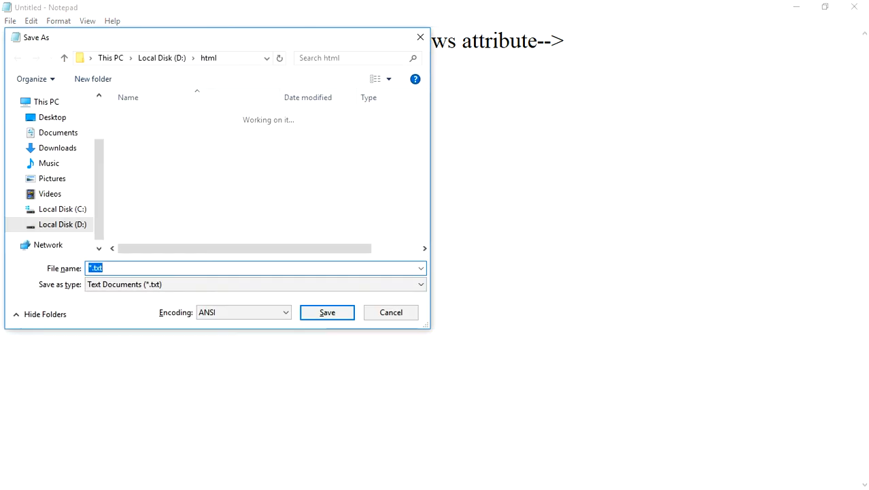
# Enter the file name 'sjm' in the Save As dialog for the html folder on drive D.
pyautogui.write('sjm')
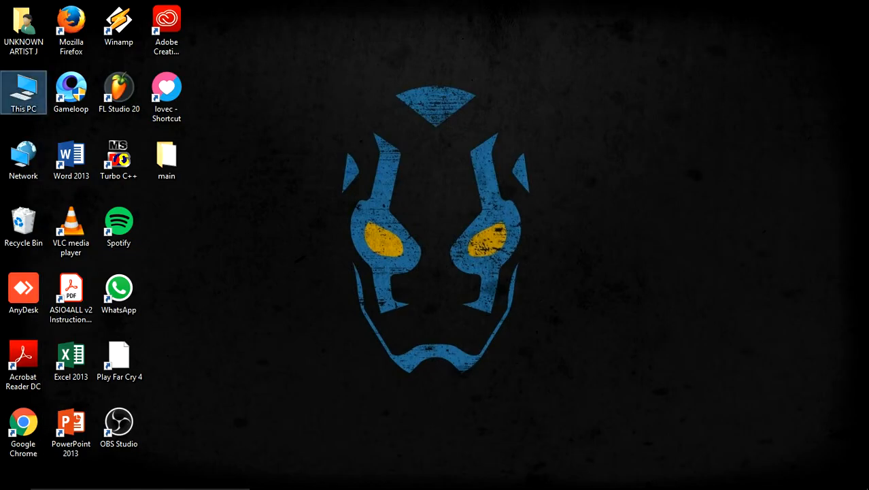
# Browse This PC > D: > html, open sjm52.html and view it in Chrome.
pyautogui.doubleClick(23, 92)
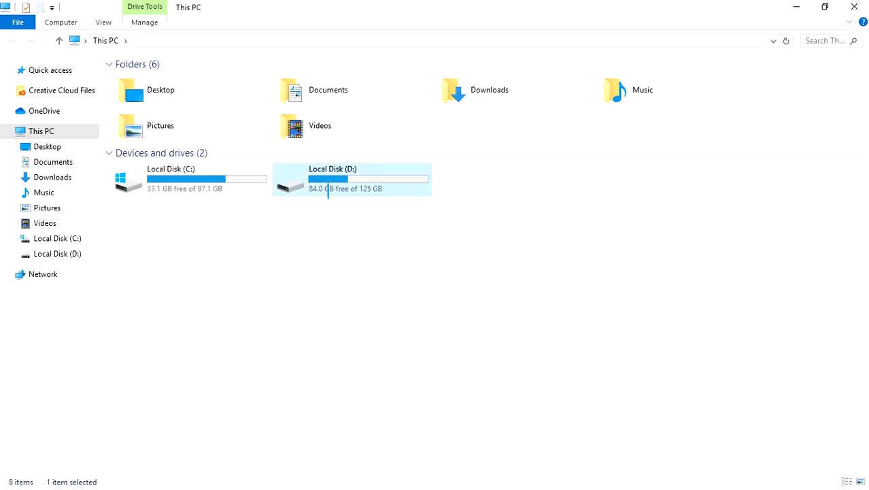
pyautogui.doubleClick(333, 179)
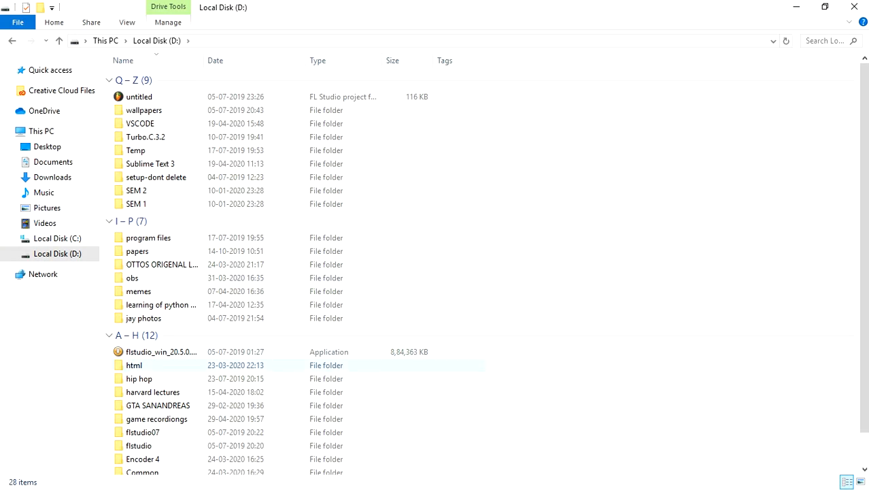
pyautogui.doubleClick(133, 365)
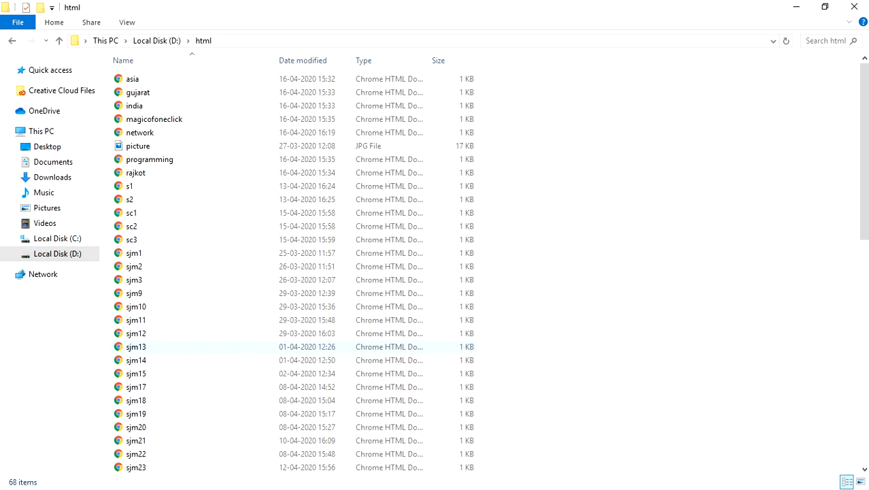
pyautogui.scroll(-3)
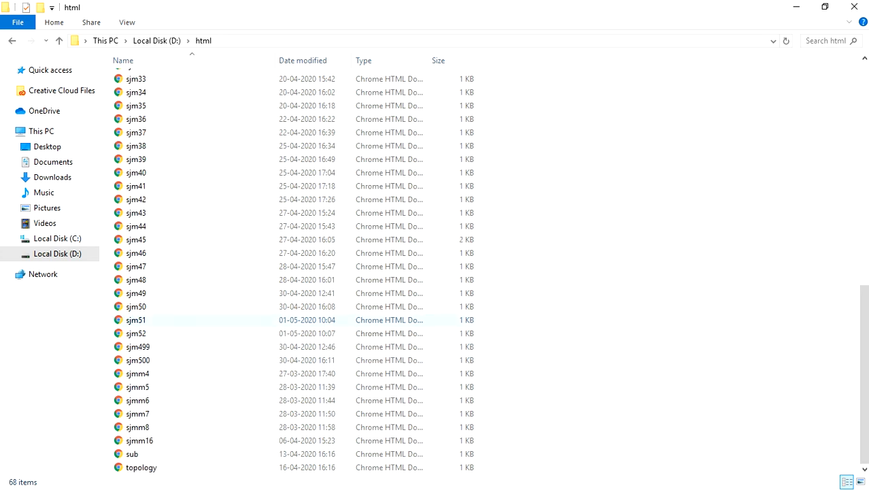
pyautogui.doubleClick(136, 333)
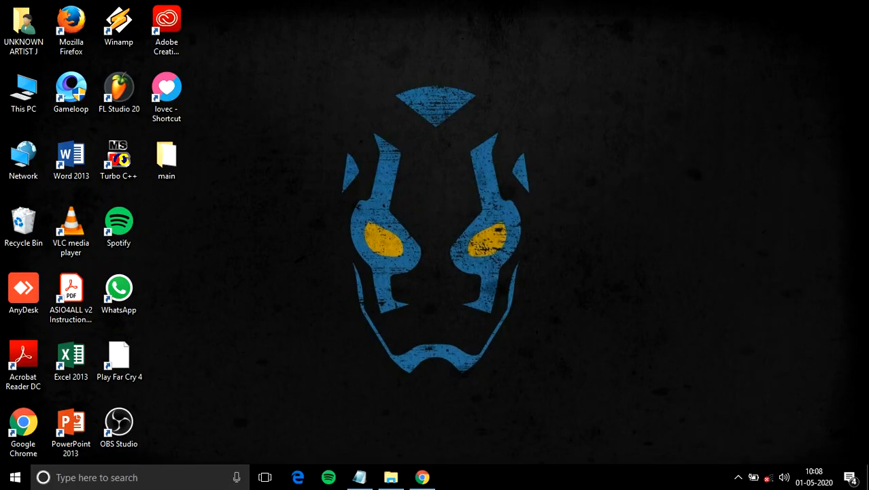
pyautogui.click(421, 476)
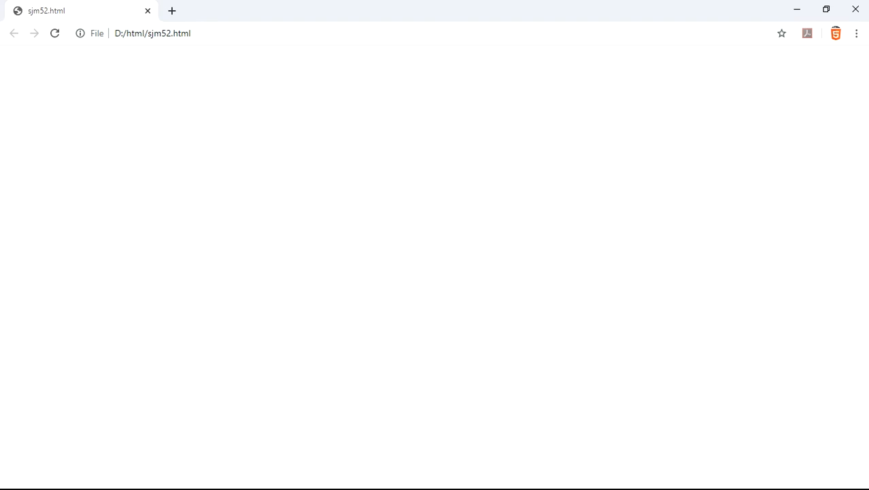